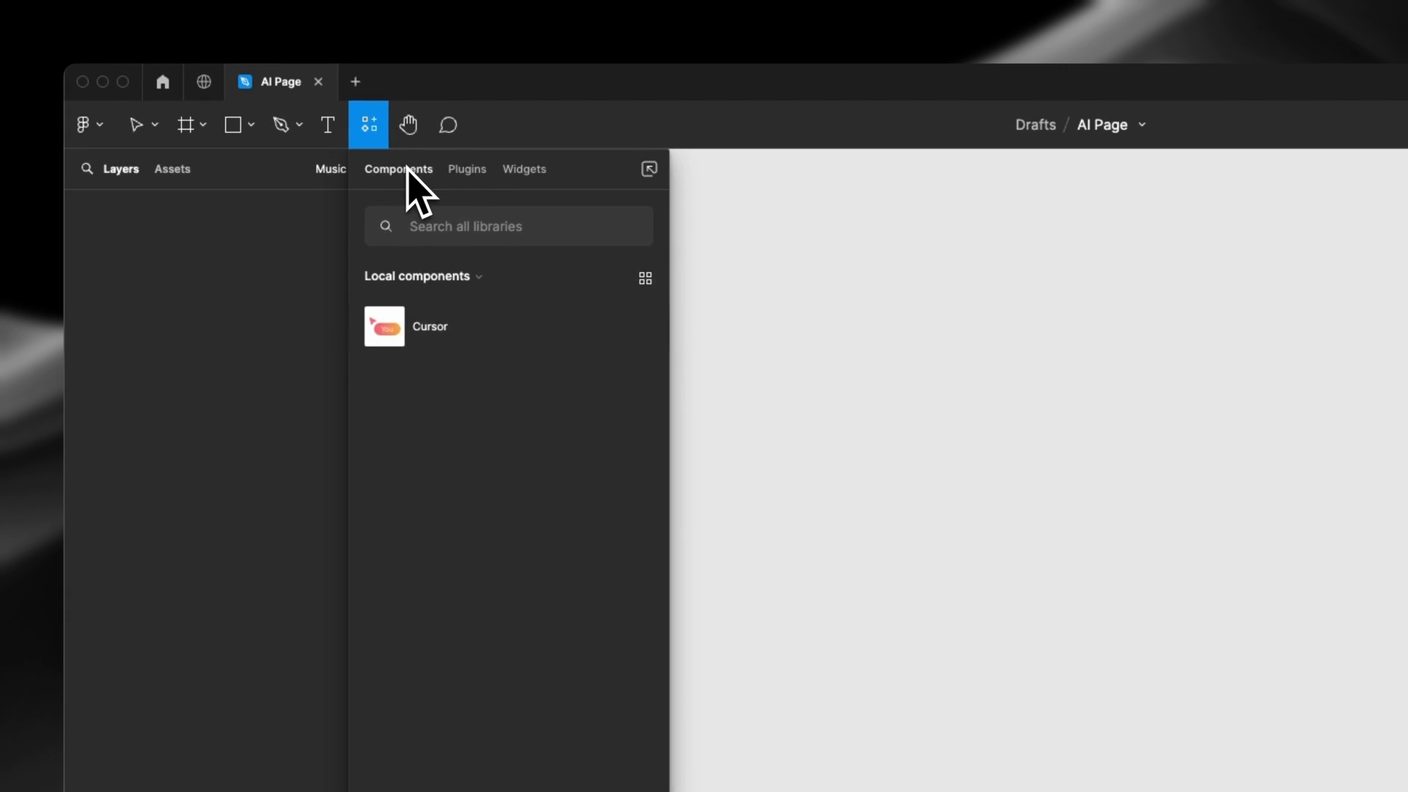
Run the Visily plugin from the Resources plugins list to import the Launch screen
click(466, 168)
text(visily)
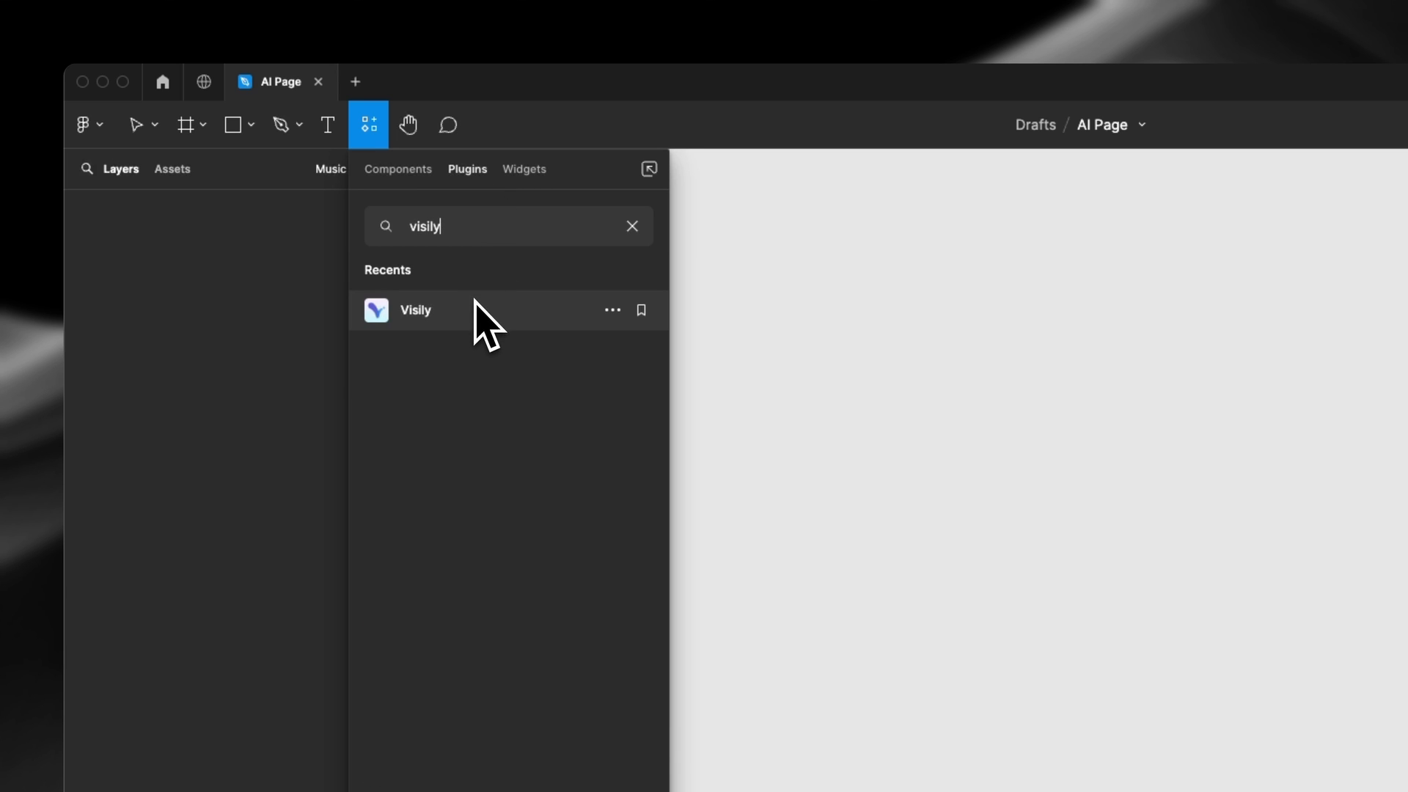
click(415, 309)
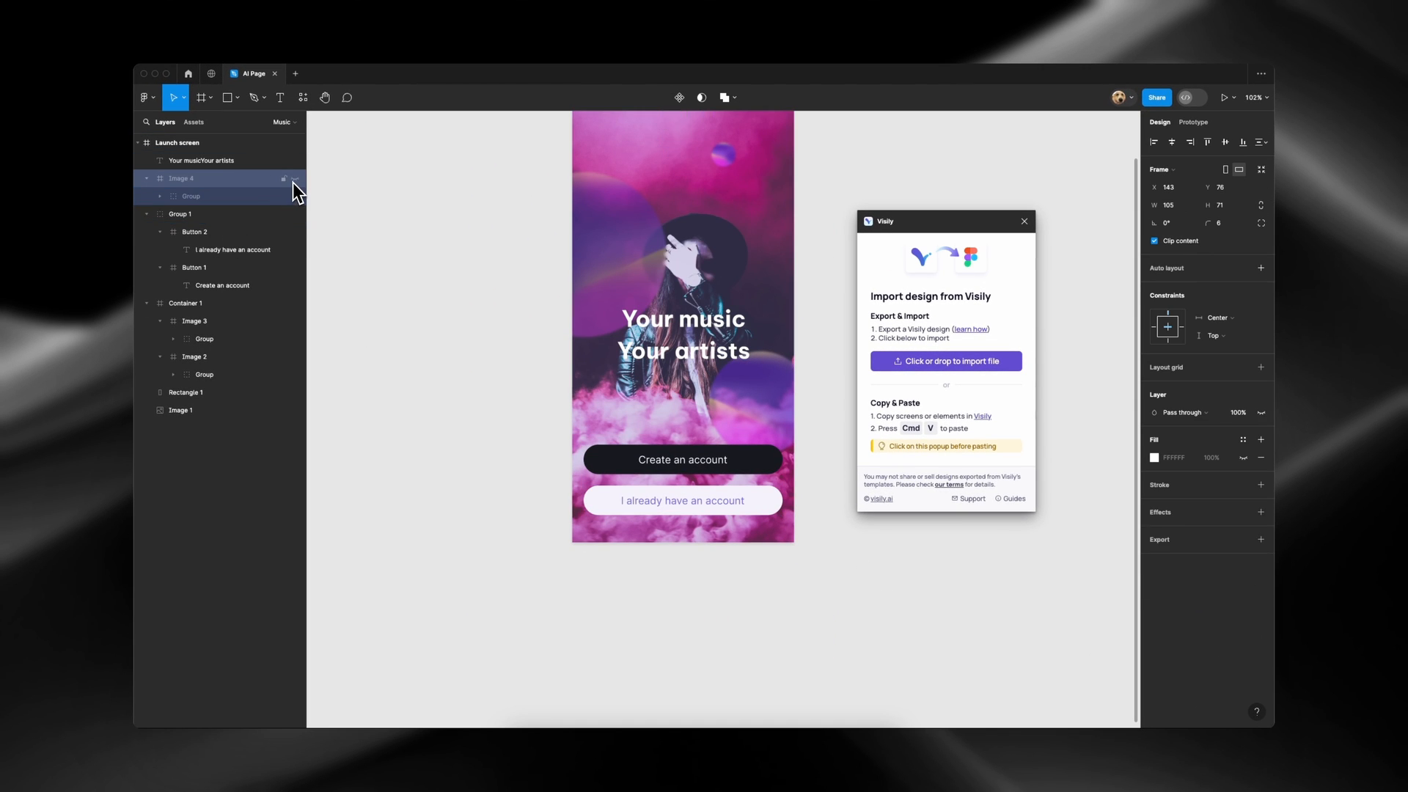
Select the Image 4 layer of the imported Launch screen to inspect it
click(181, 214)
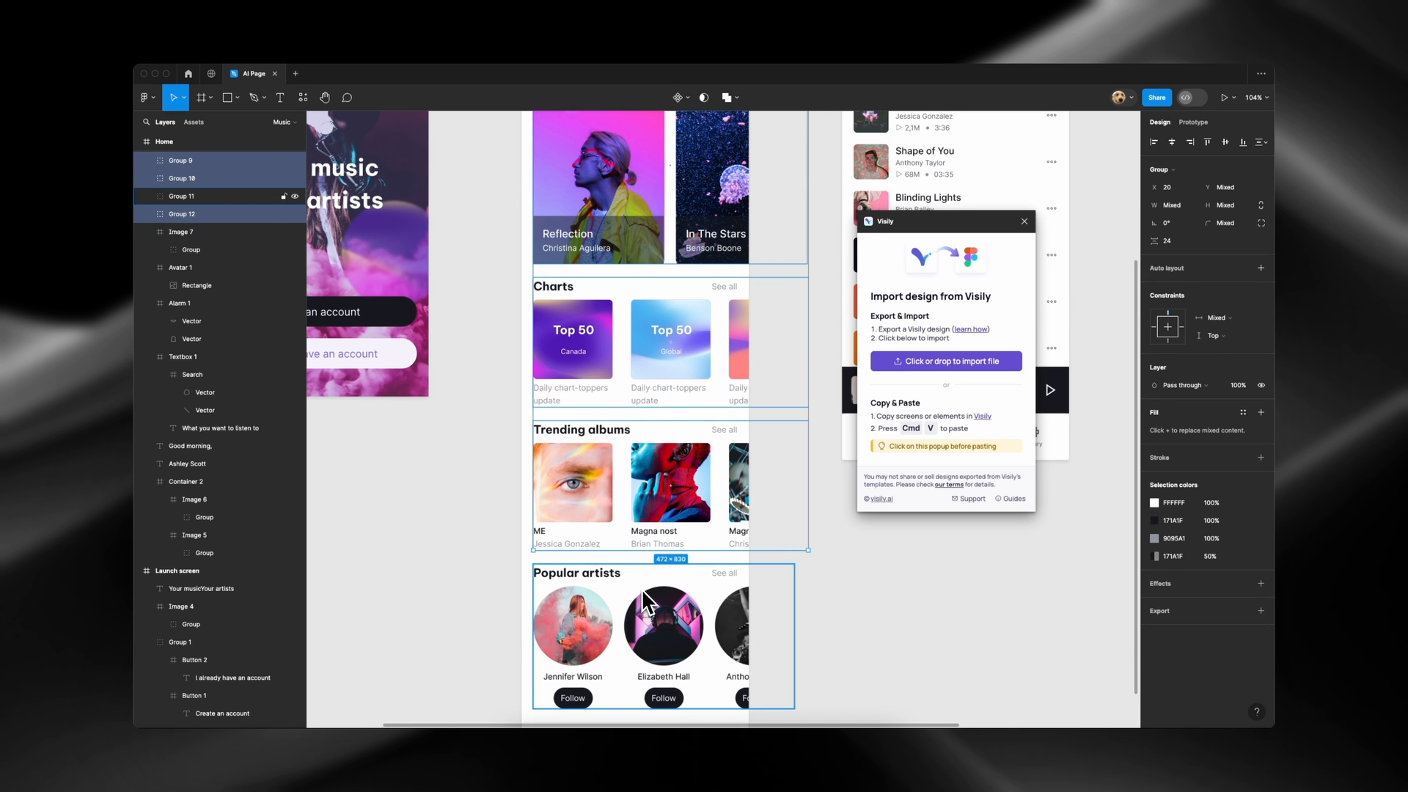
Add the fourth section group to the selection and apply auto layout to the Home sections
click(1261, 267)
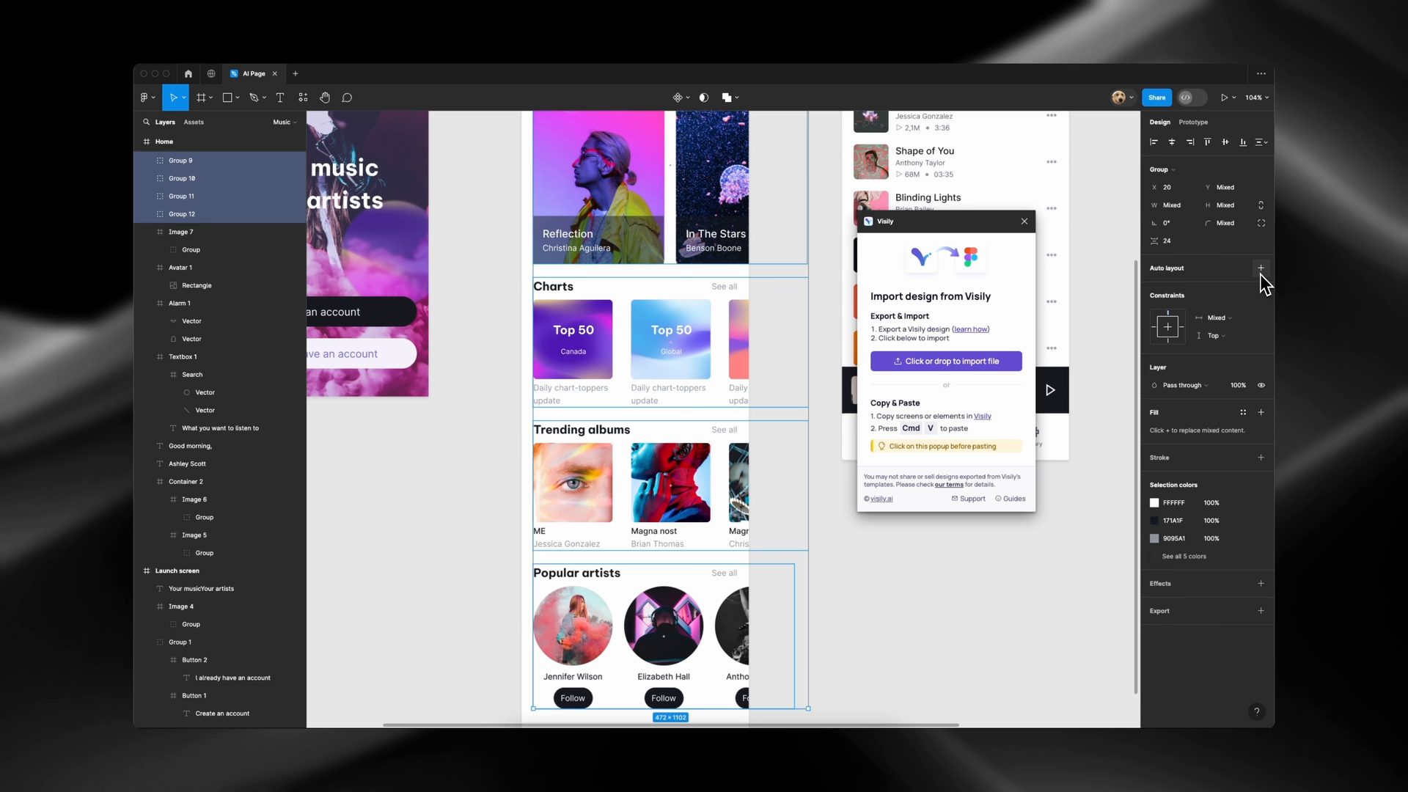
click(1261, 269)
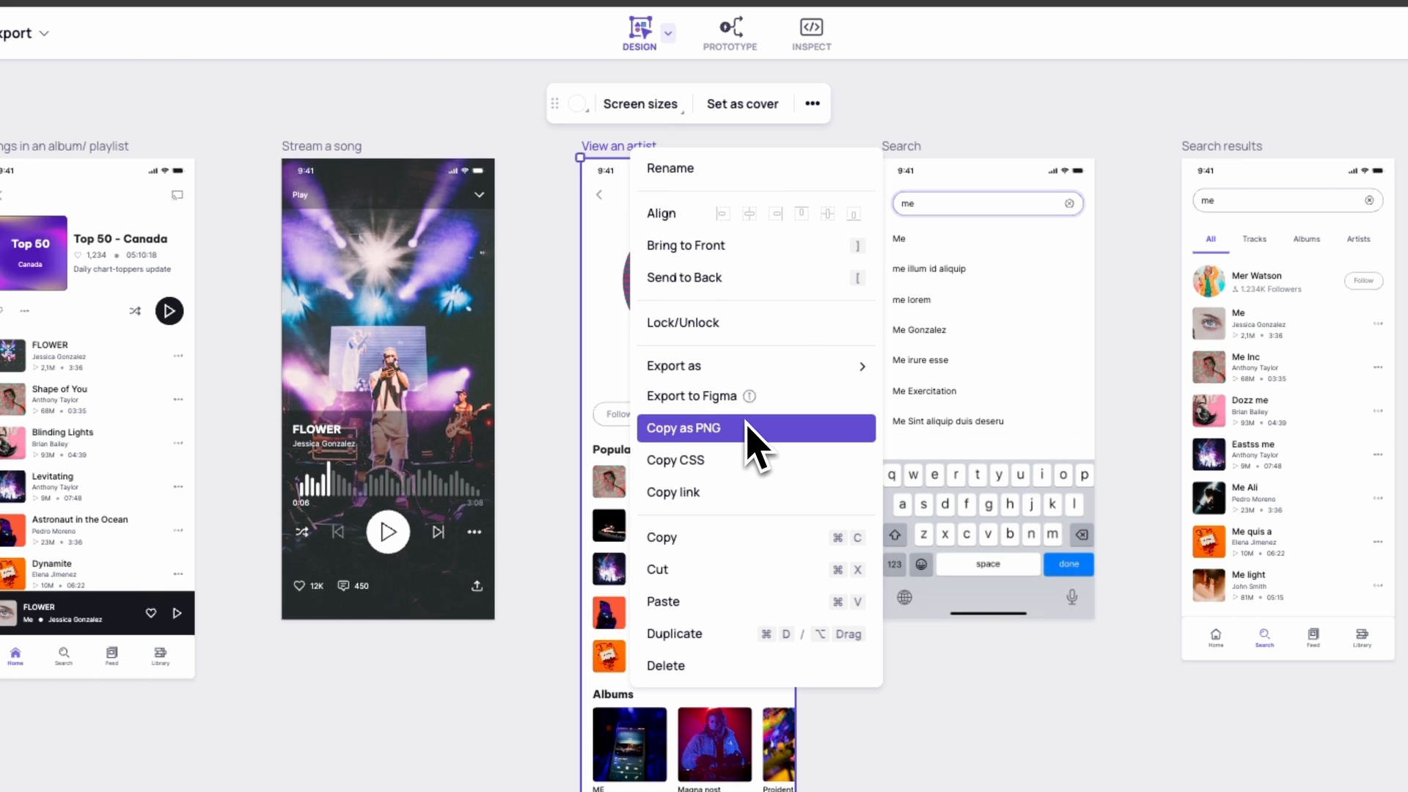
Choose the export option from the View an artist screen's context menu
click(682, 427)
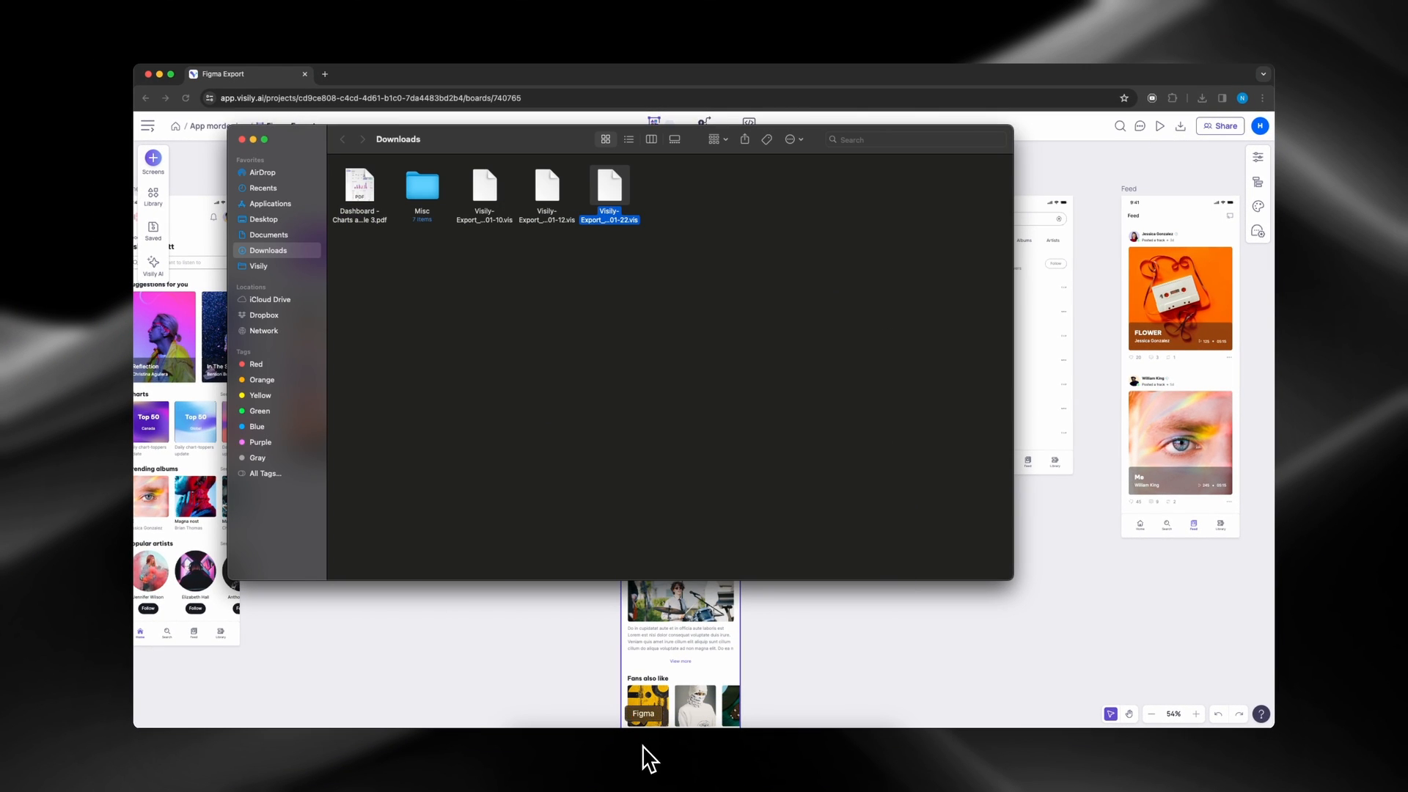
Drag the exported .vis file out of the Downloads window
drag(609, 189, 915, 322)
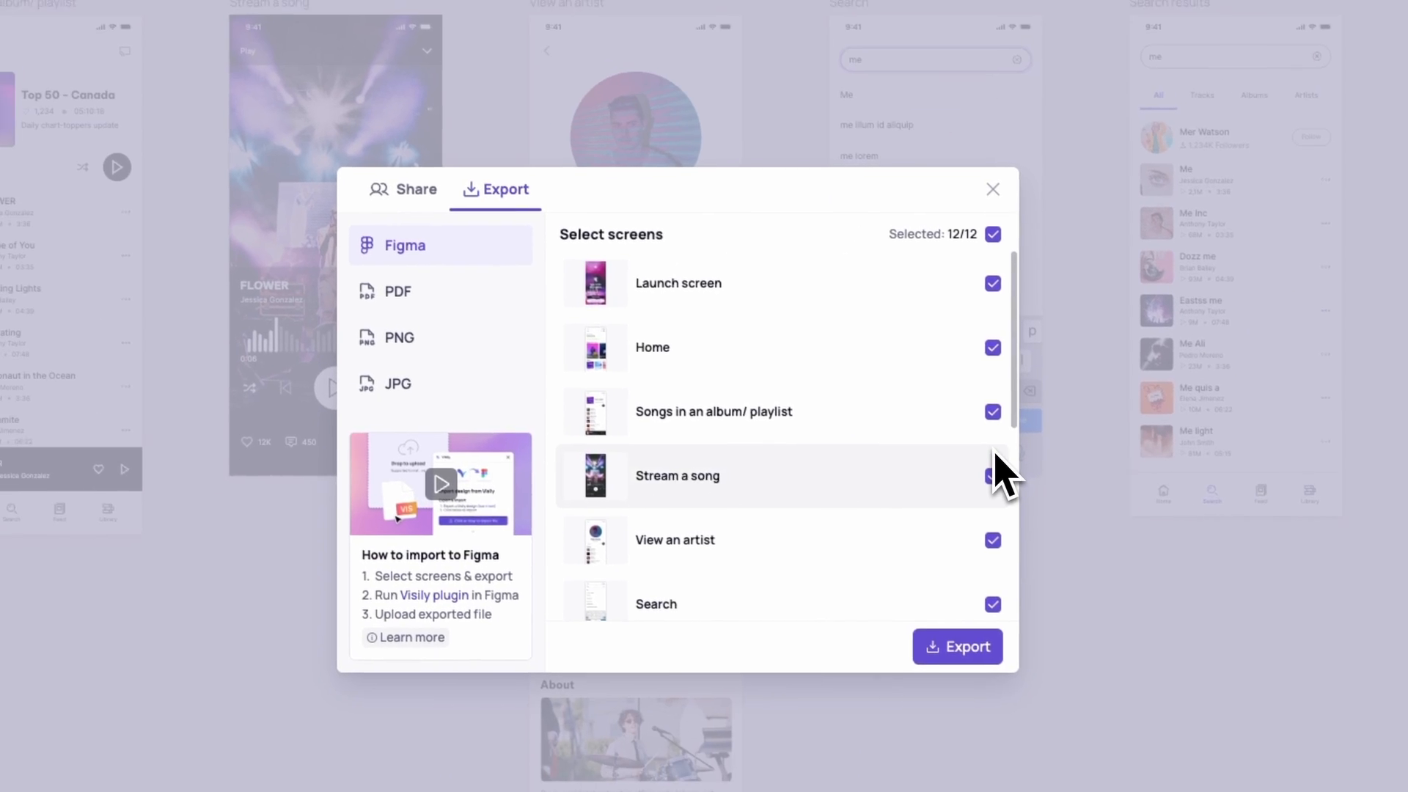
Exclude My library, Launch screen and one more screen, then export the remaining nine screens for Figma
scroll(down, 3)
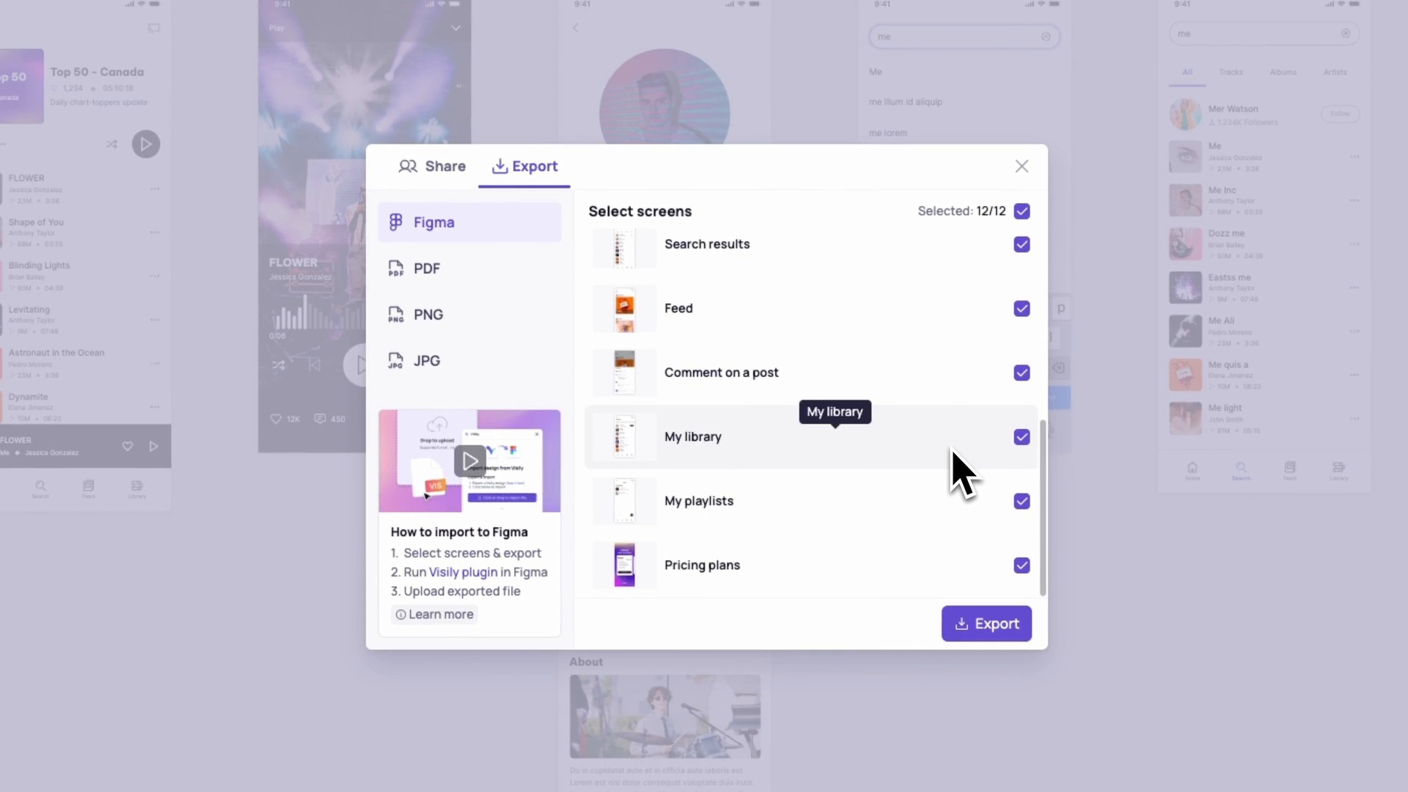
click(1020, 437)
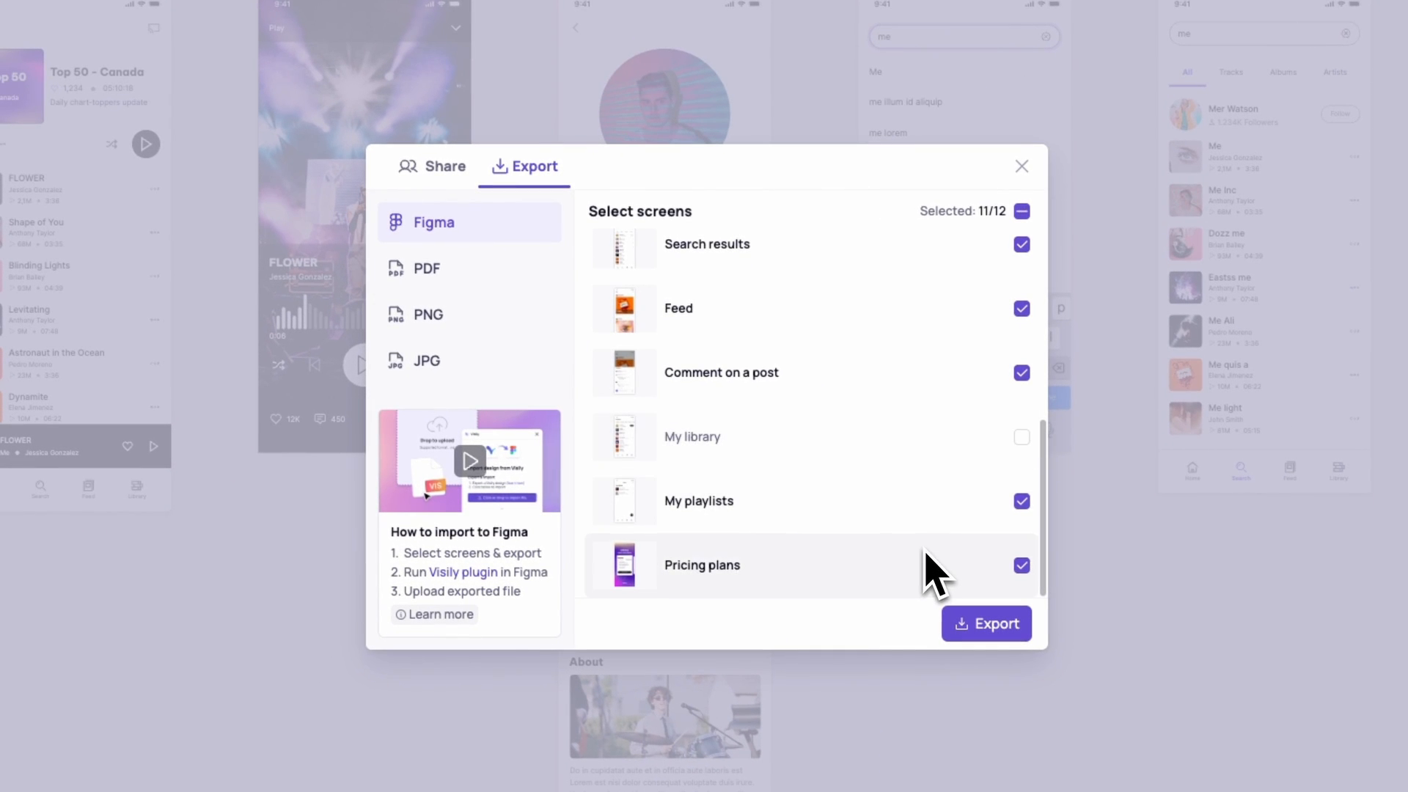
click(1020, 501)
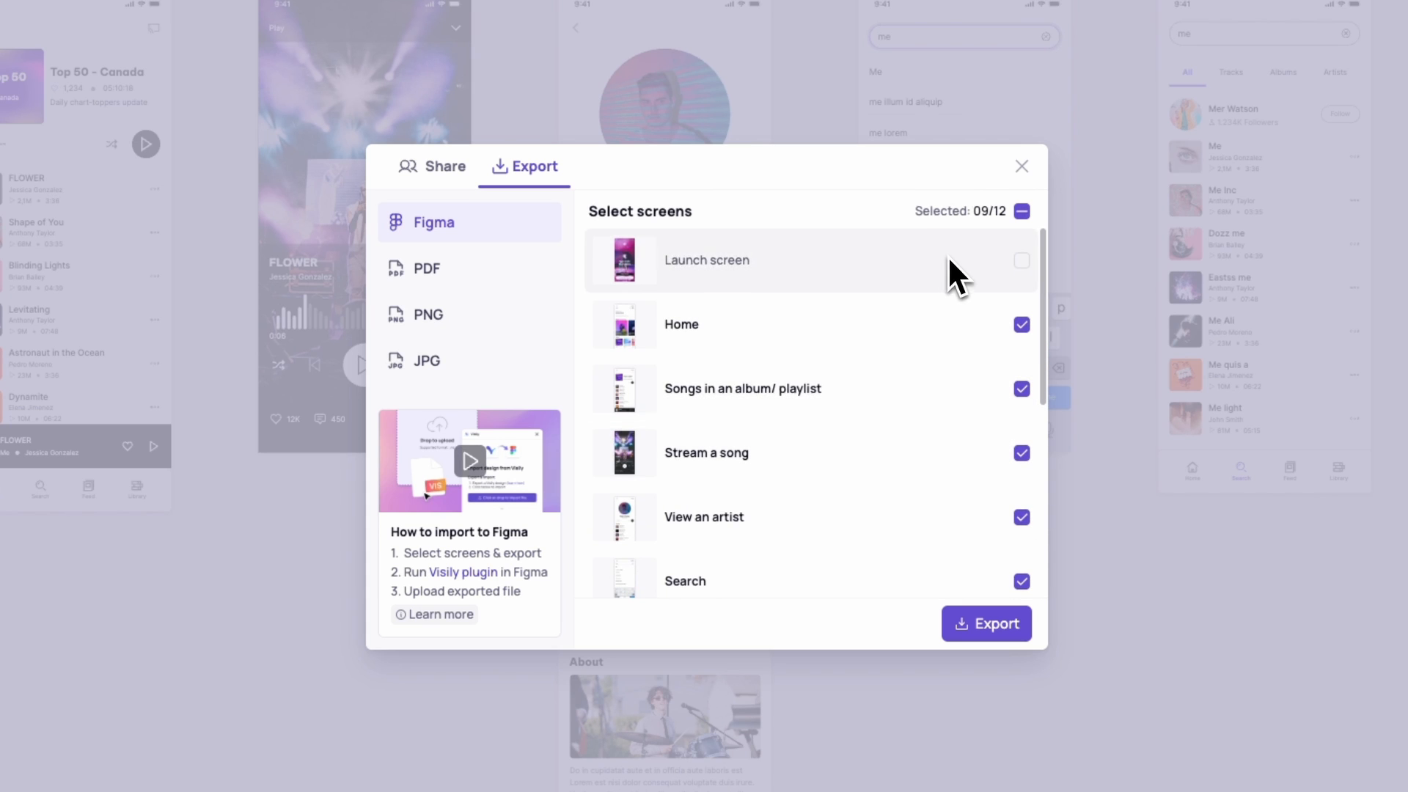
click(985, 623)
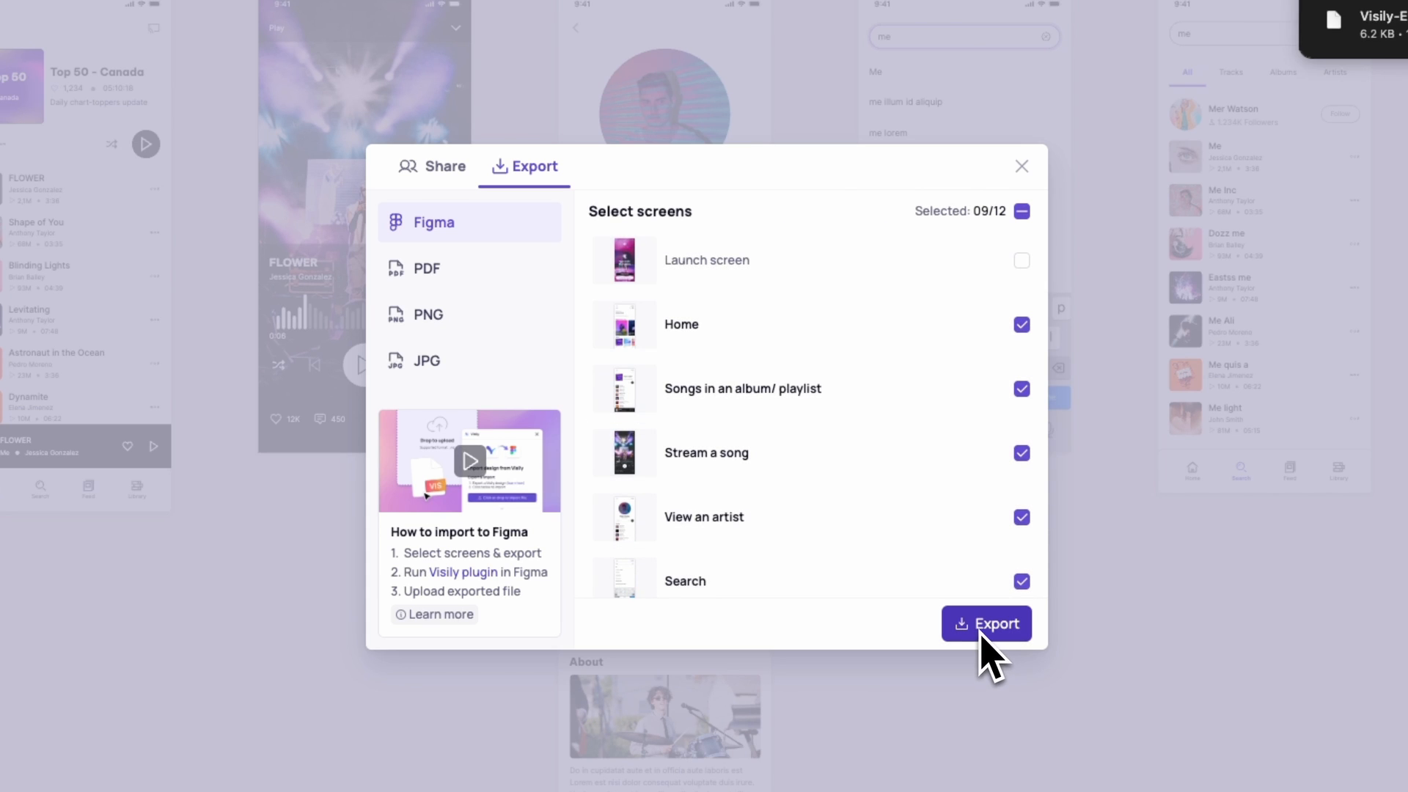
click(985, 623)
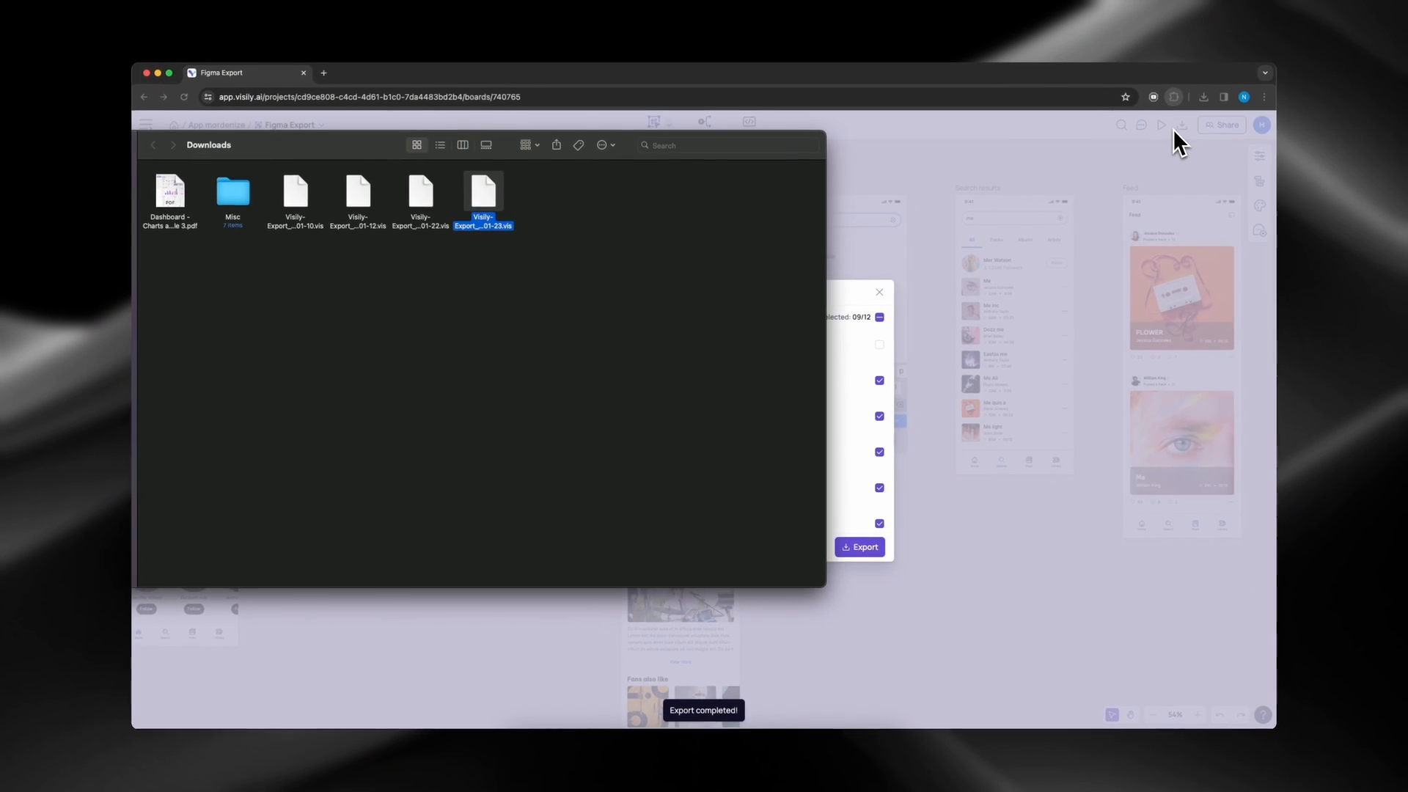